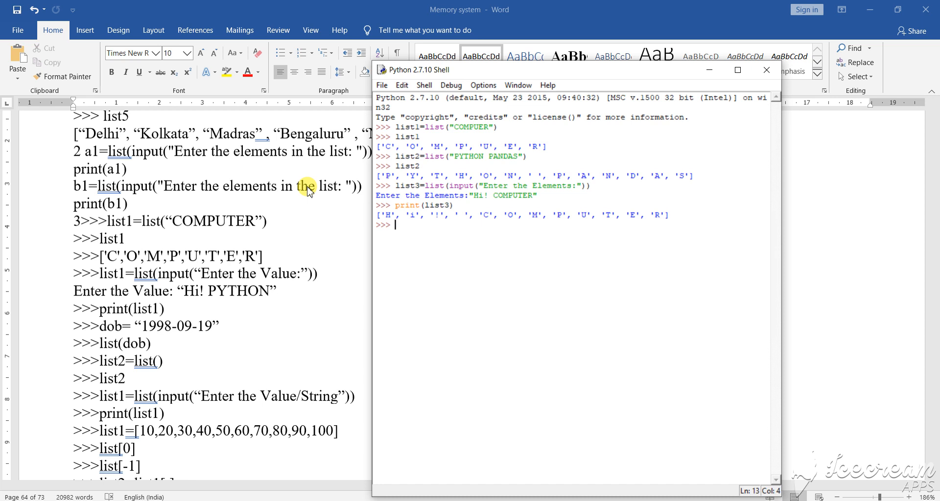
mouse_move(420, 262)
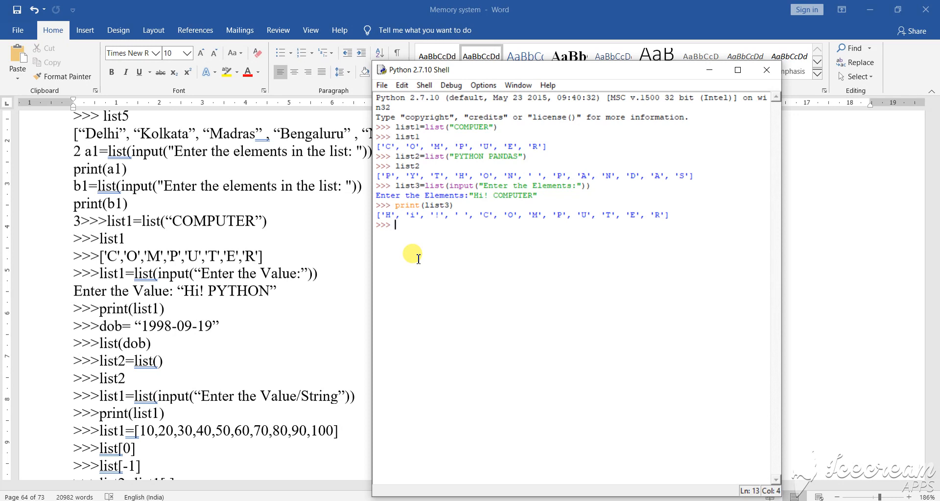
mouse_move(395, 225)
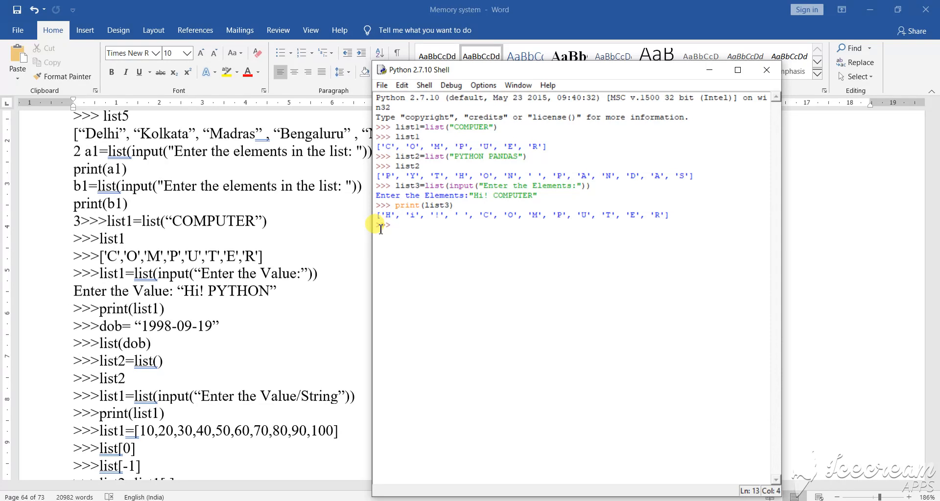
Step: Assign list2 = list() at the prompt and echo it to show the empty list []
click(395, 225)
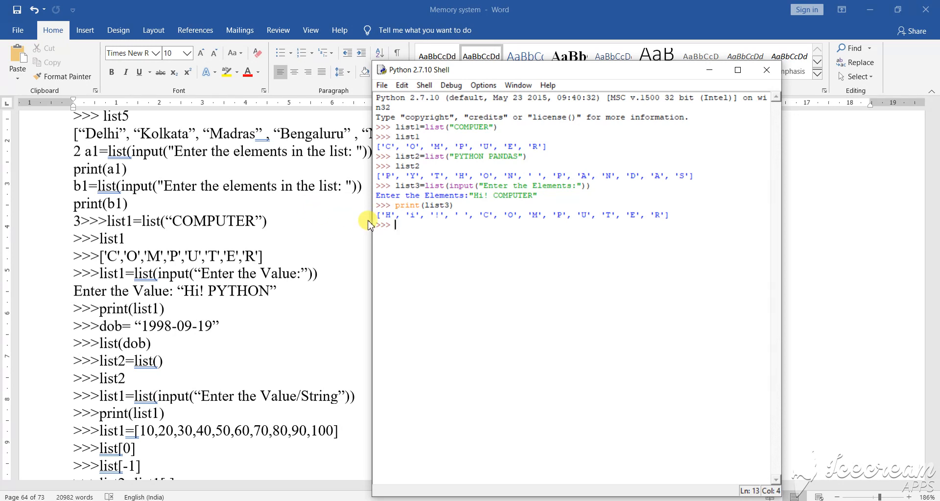
mouse_move(405, 234)
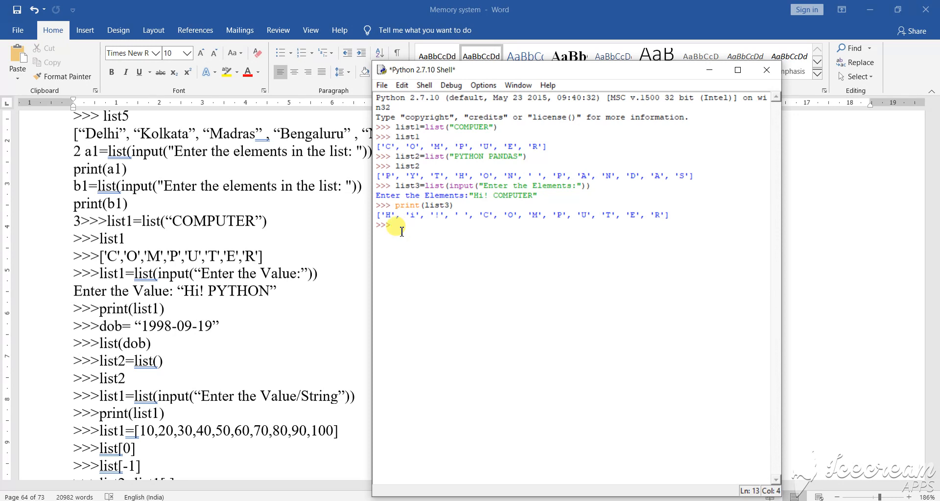
text(list)
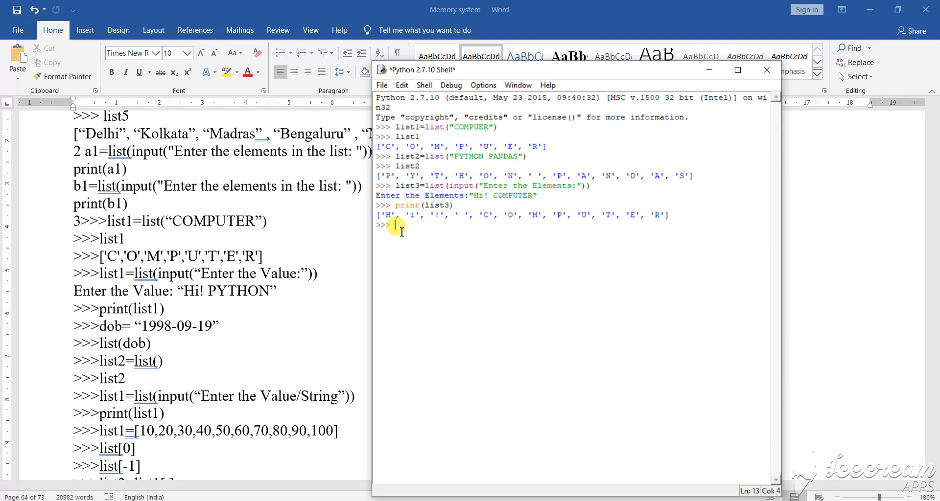
mouse_move(611, 144)
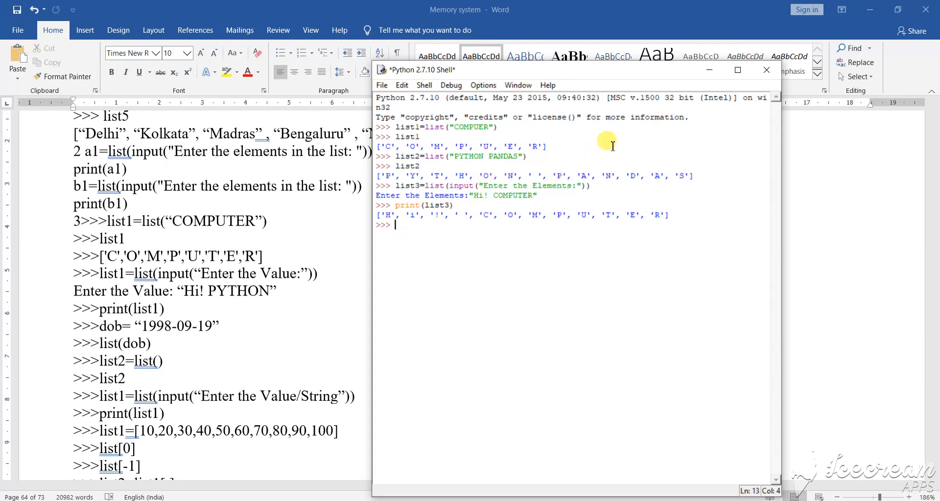
mouse_move(593, 141)
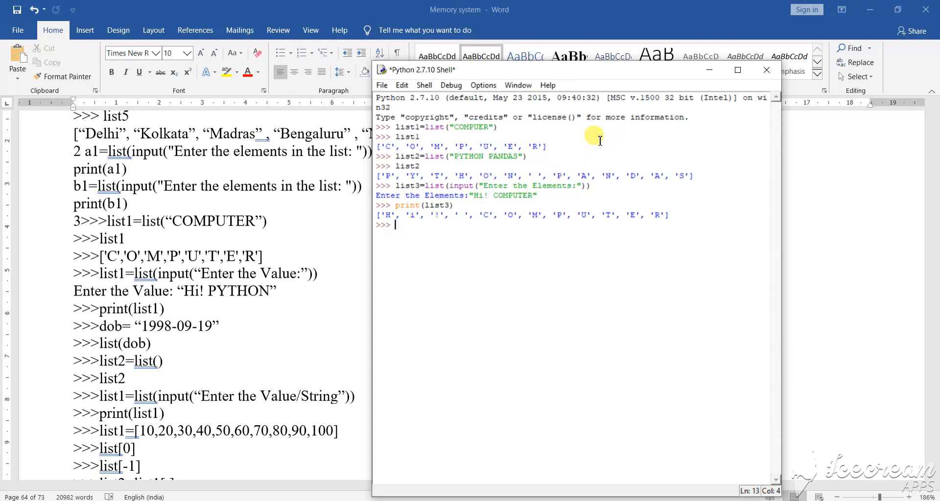
text(list)
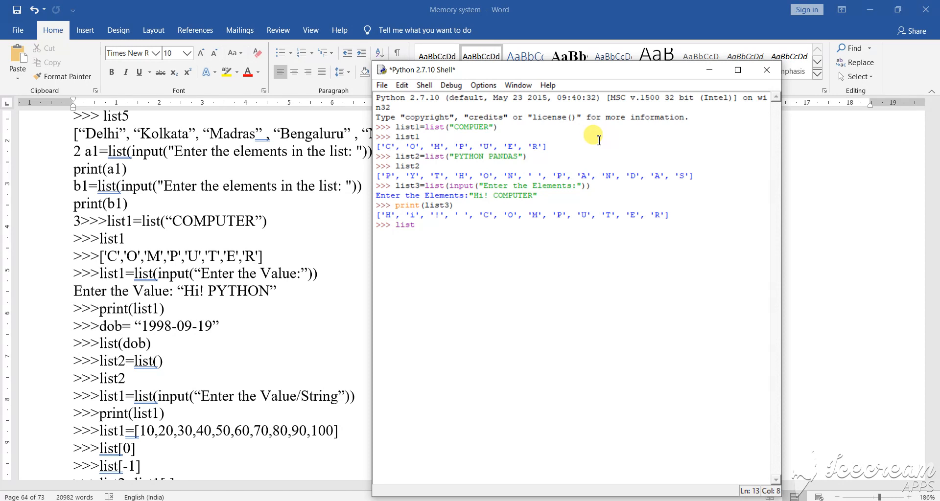
text(1)
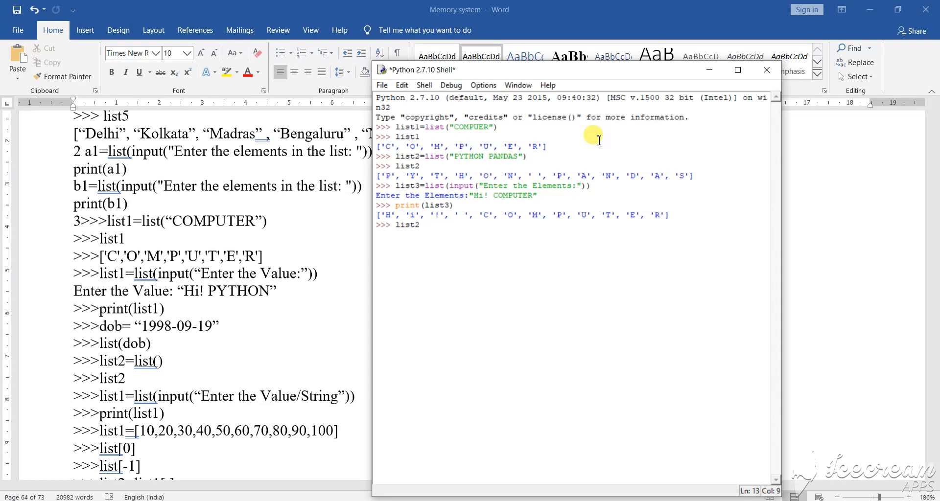
text(=1)
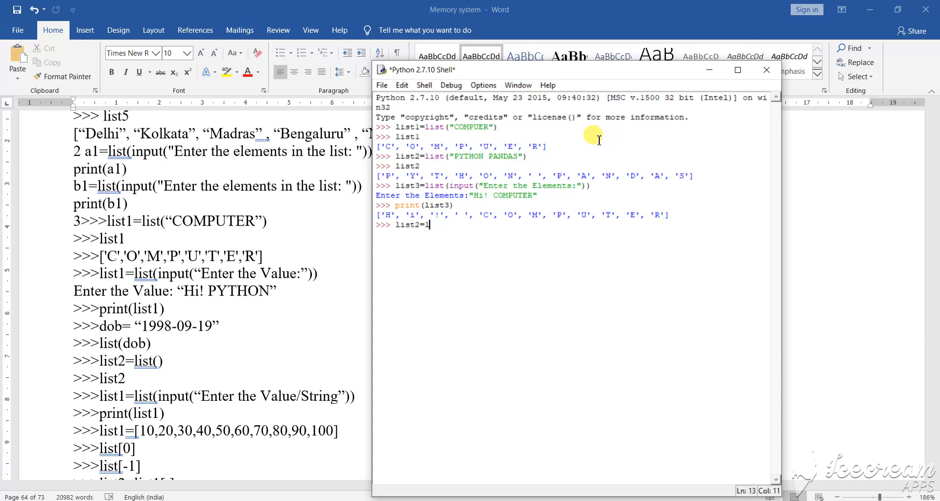
text(1)
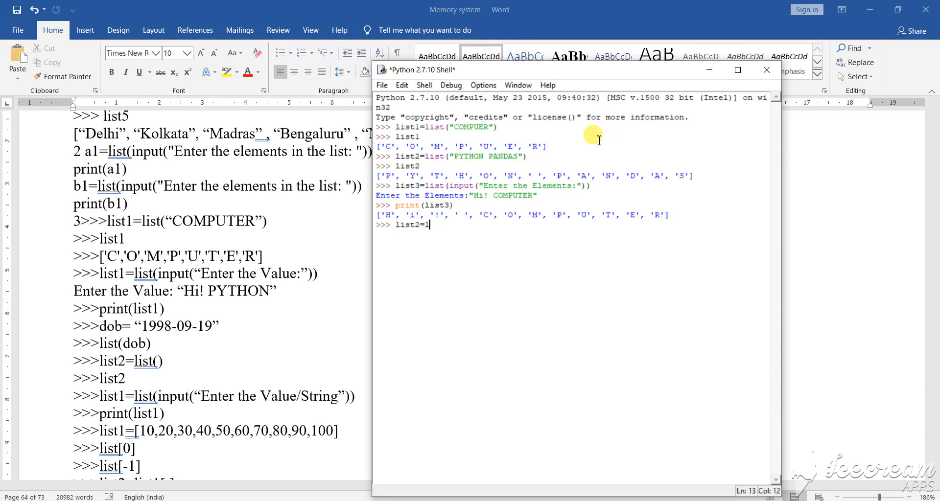
text(ist)
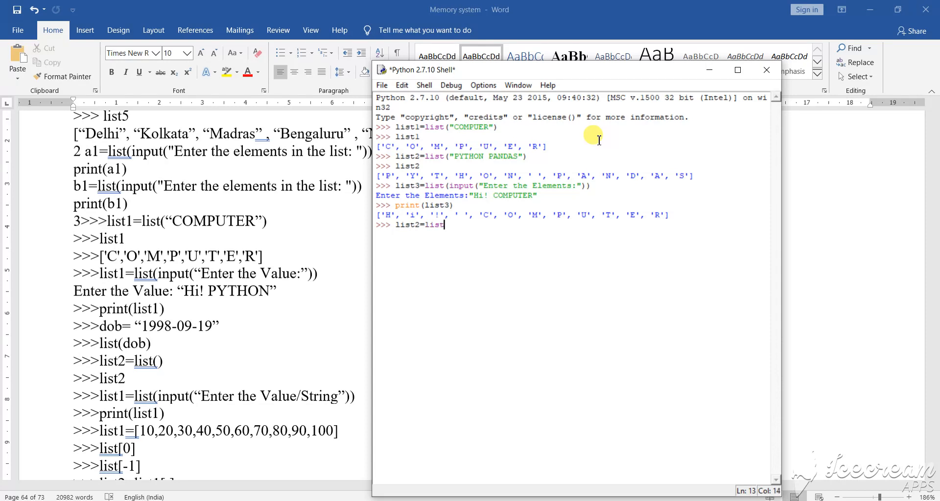
text(()
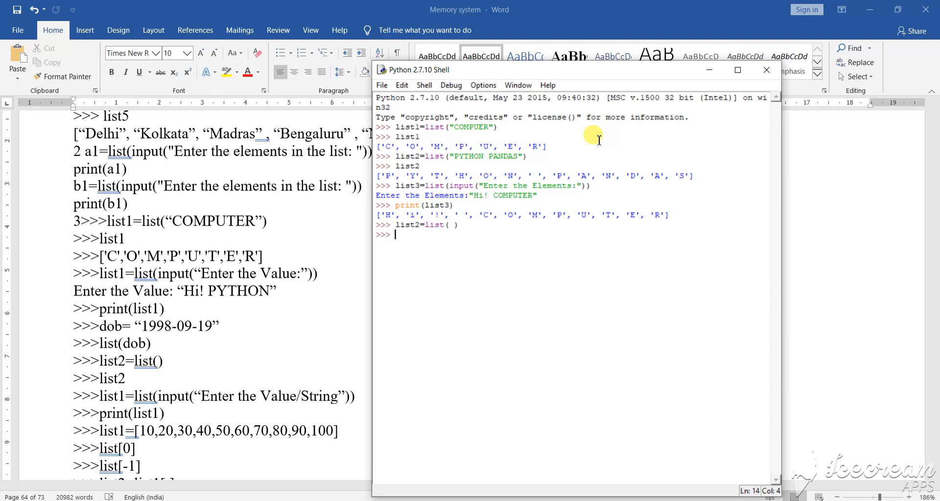
text(li)
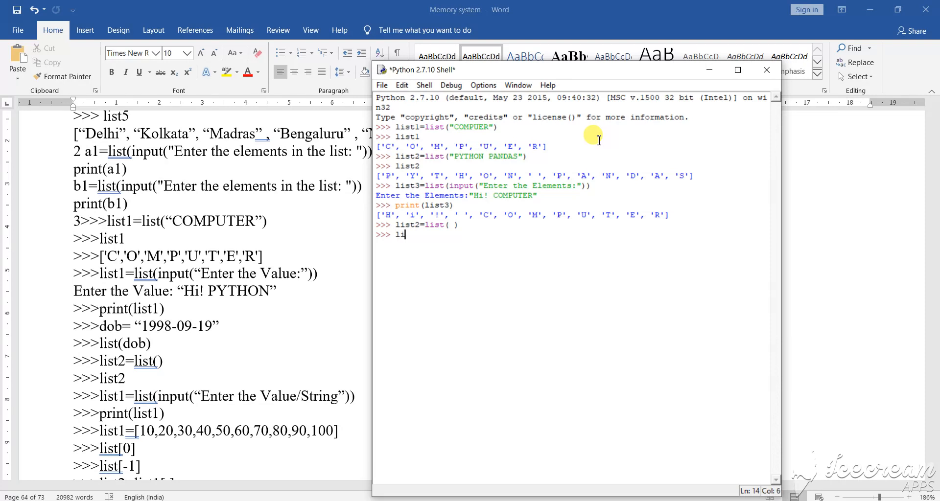
text(st1)
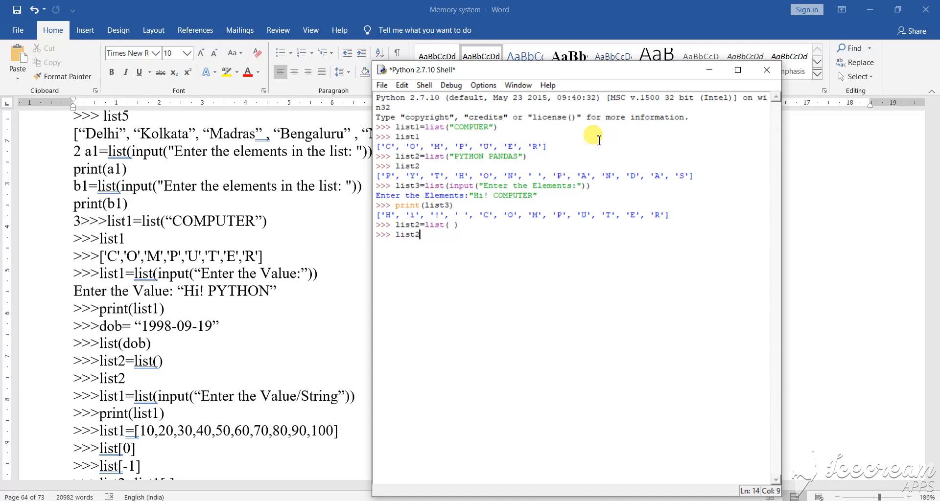
key(Return)
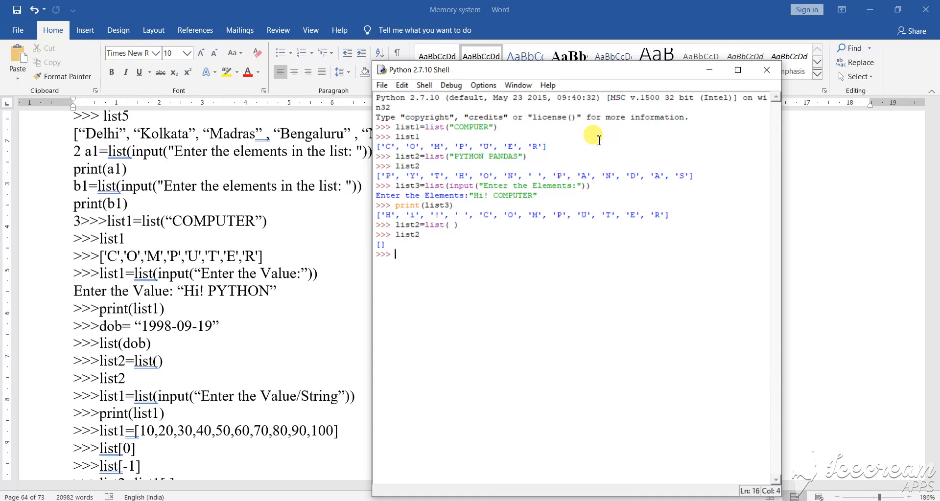
mouse_move(376, 236)
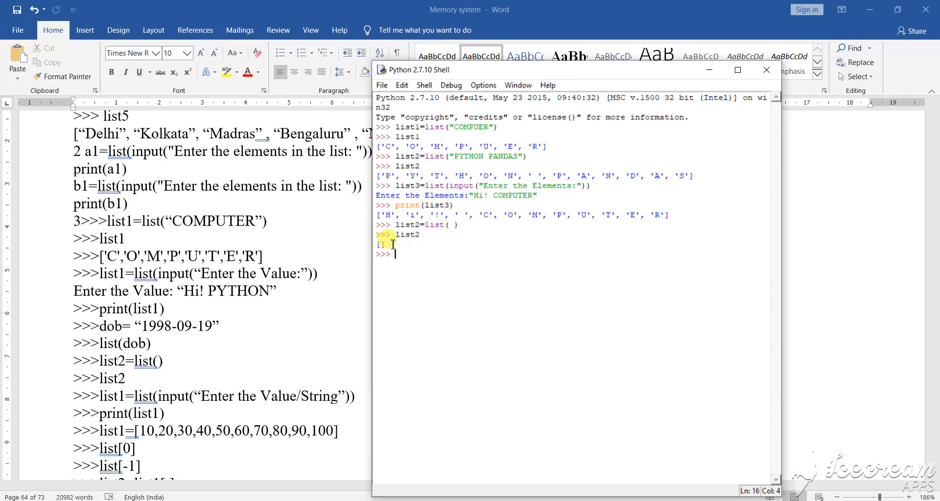
mouse_move(273, 273)
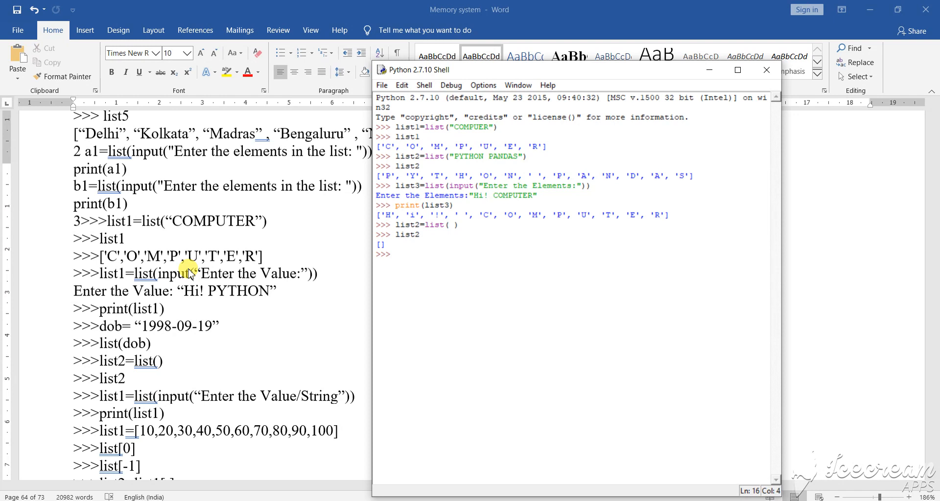
Step: Scroll the Word notes up to the list4 and list5 examples
scroll(up, 3)
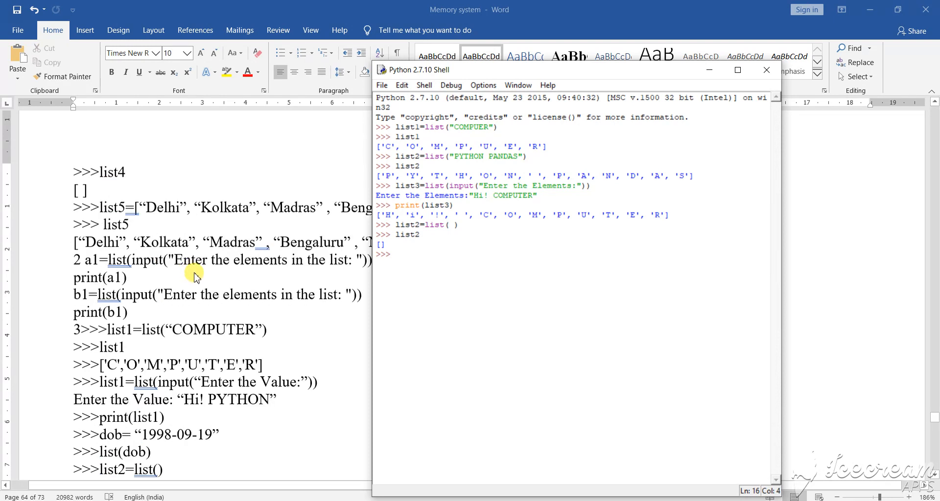
mouse_move(105, 186)
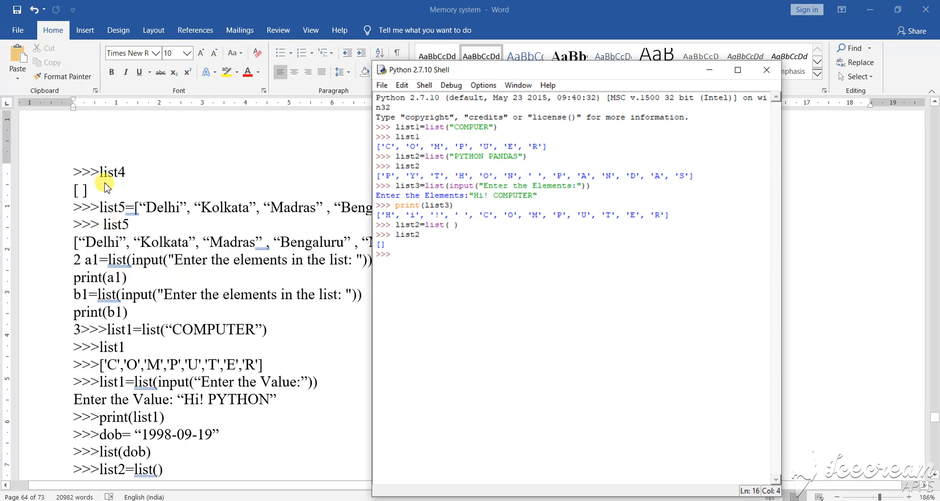
mouse_move(172, 303)
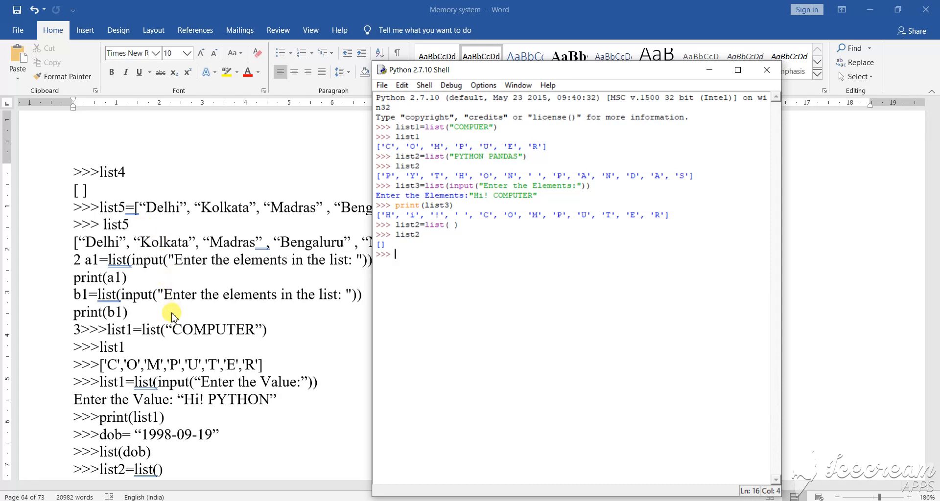
Step: Enter list3[ ] without an assignment, raising SyntaxError: invalid syntax
text(list)
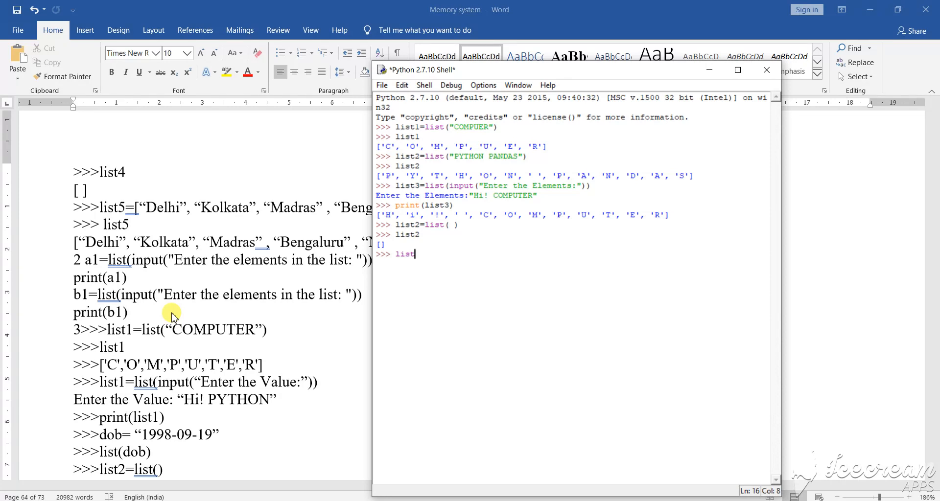
text(3)
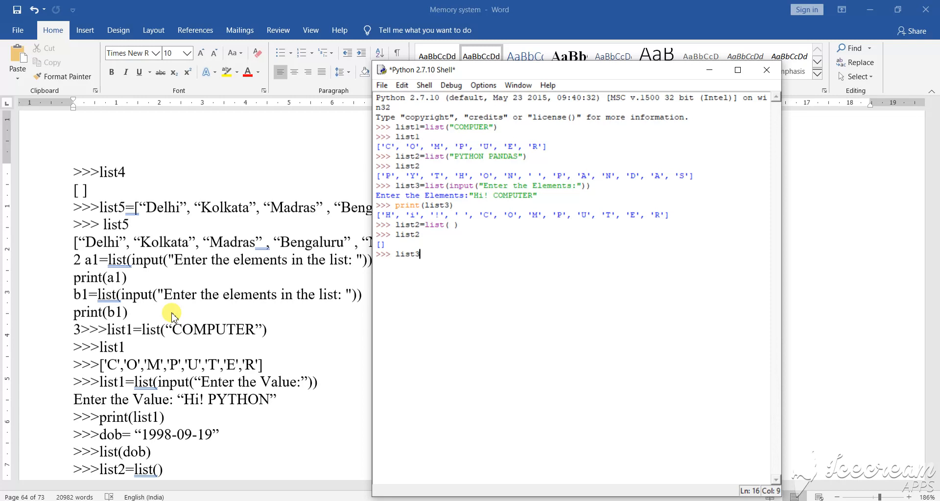
text([)
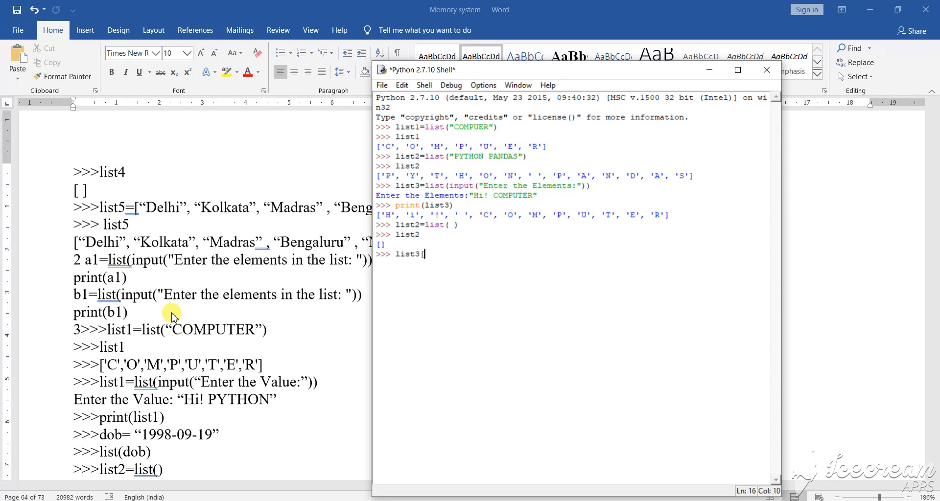
text([ ])
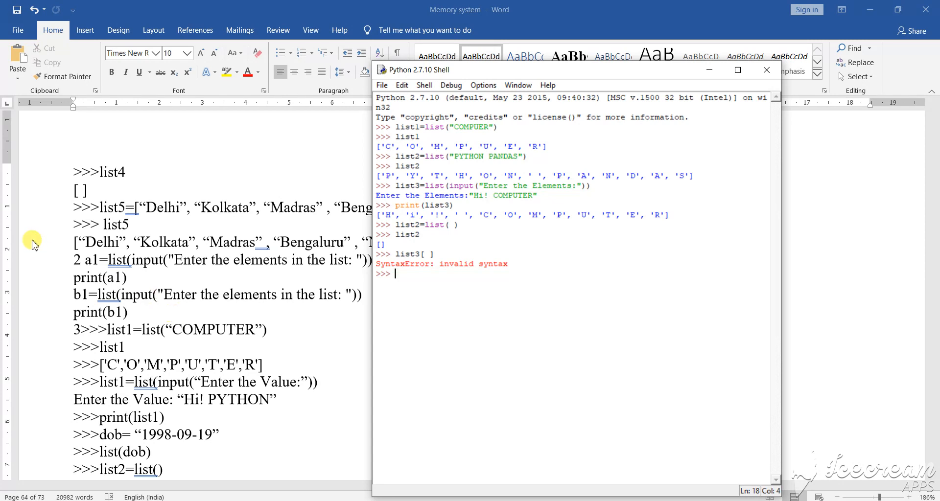
mouse_move(257, 229)
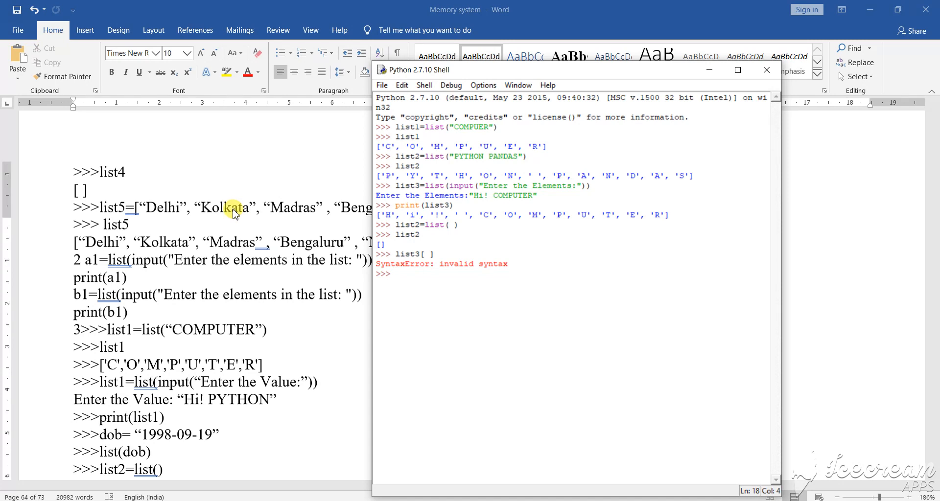
scroll(up, 3)
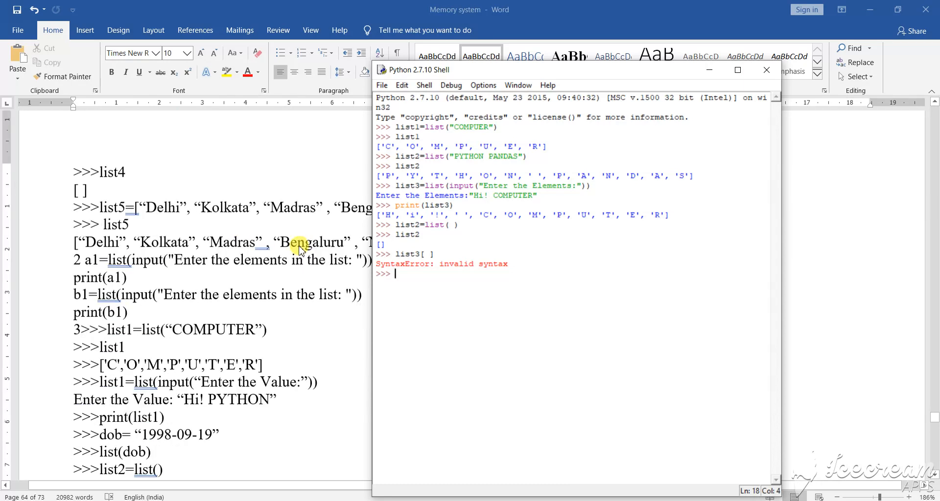
Step: Assign list3 = [] and echo it to confirm it shows []
text(1)
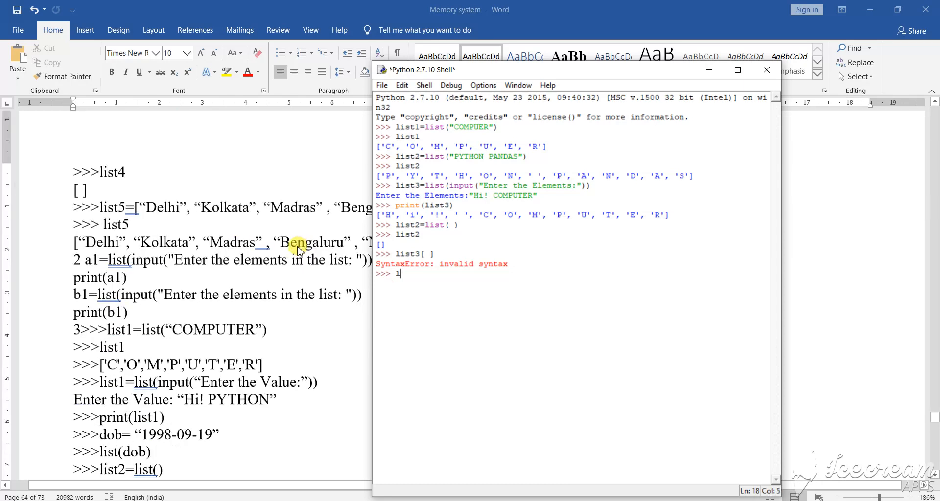
text(ist3)
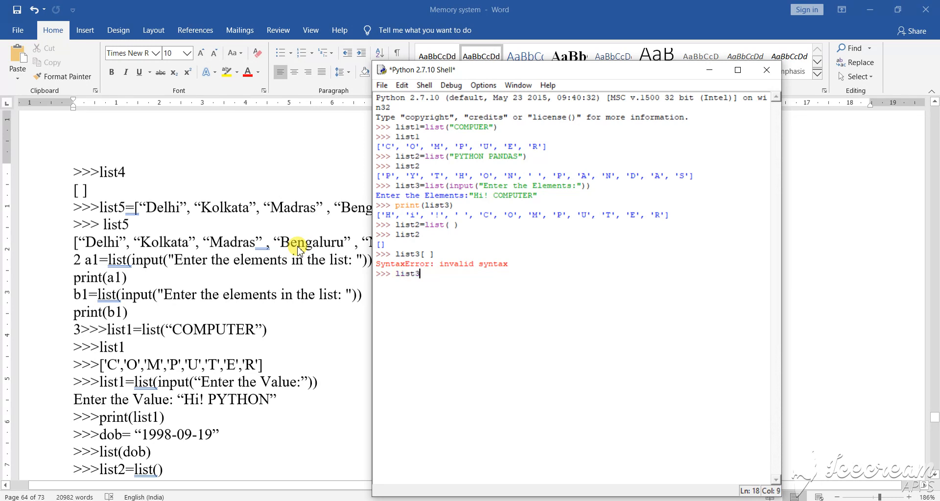
text(=)
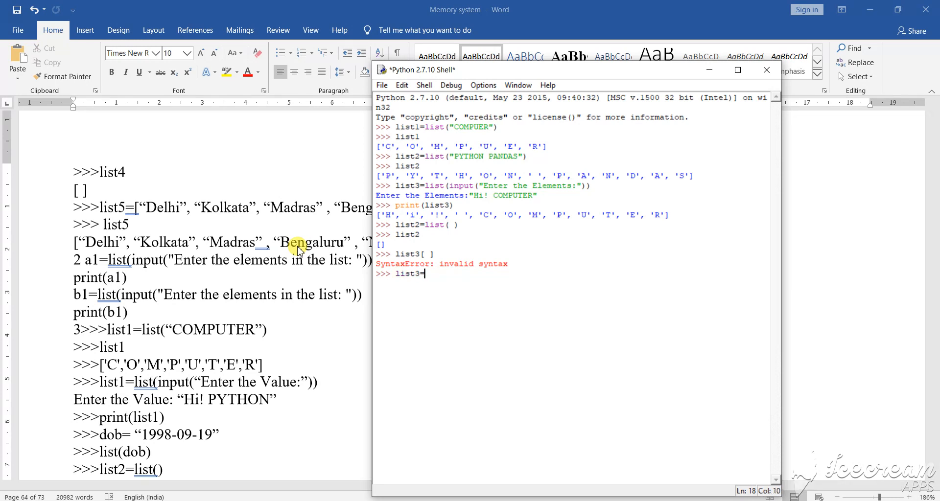
text([)
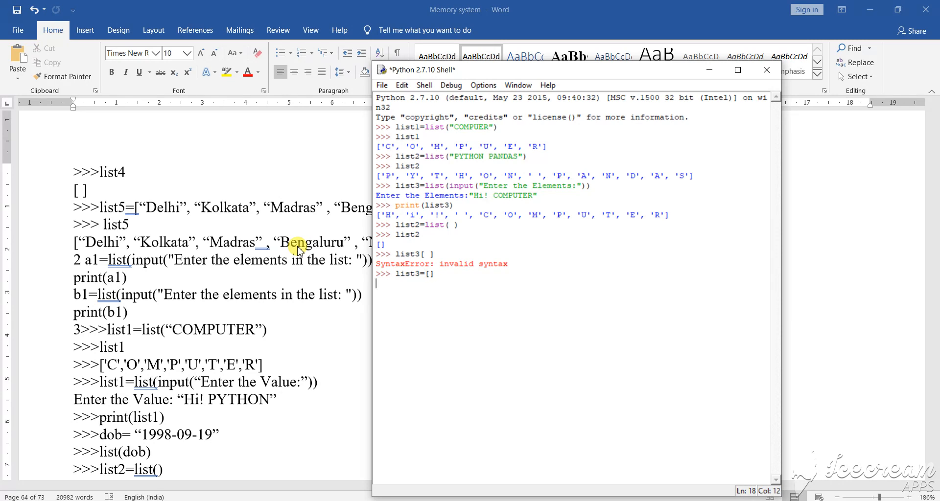
text(l)
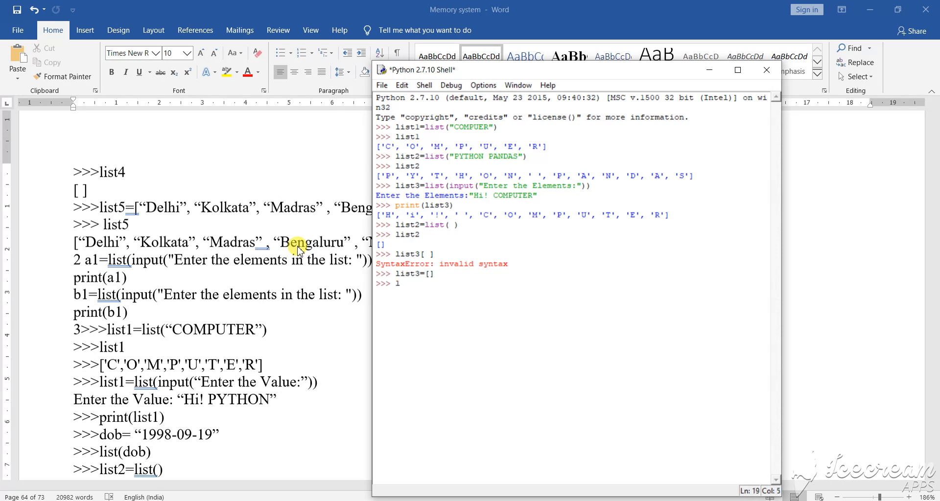
text(ist)
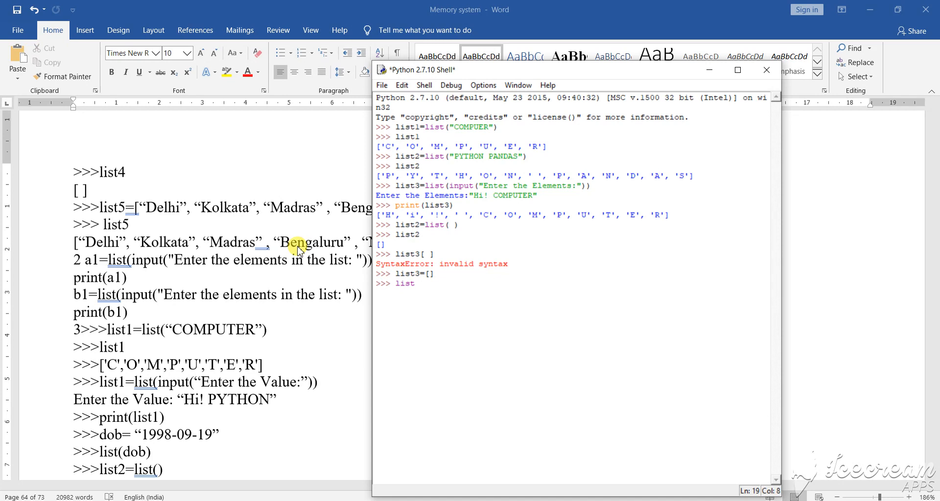
key(Return)
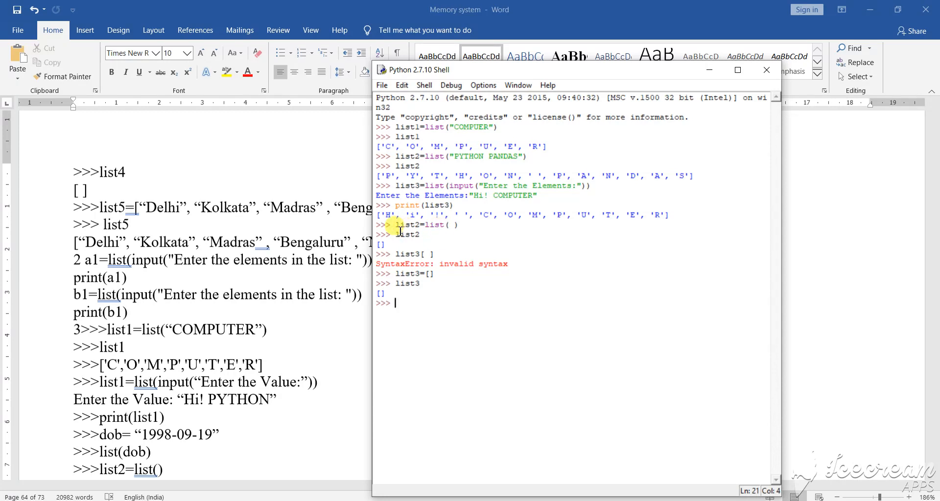
mouse_move(429, 238)
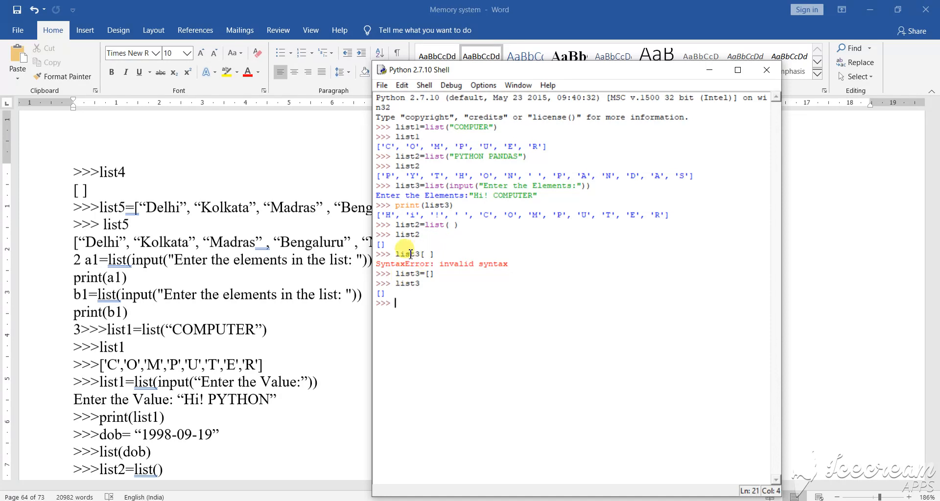
mouse_move(490, 250)
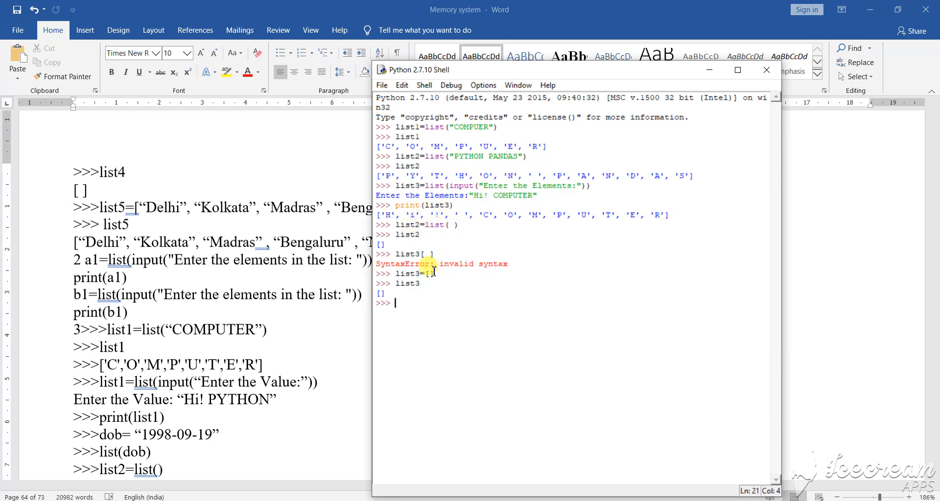
mouse_move(444, 223)
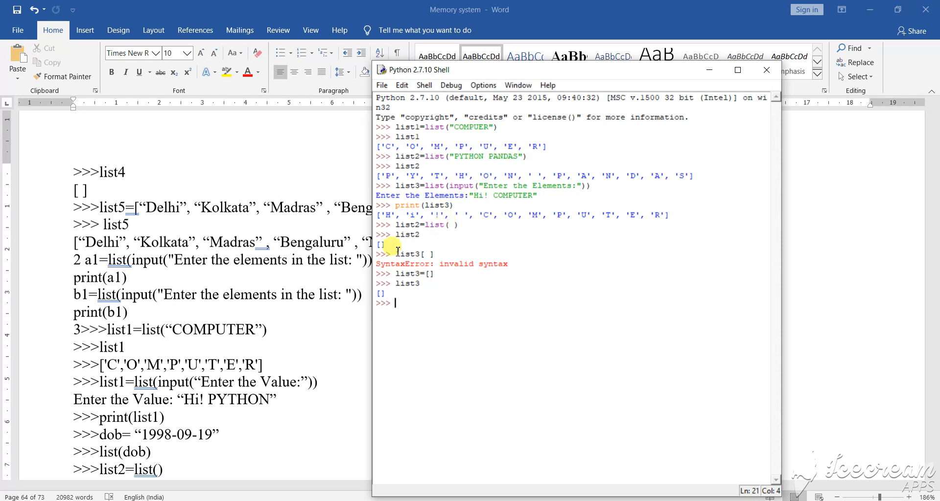
scroll(down, 3)
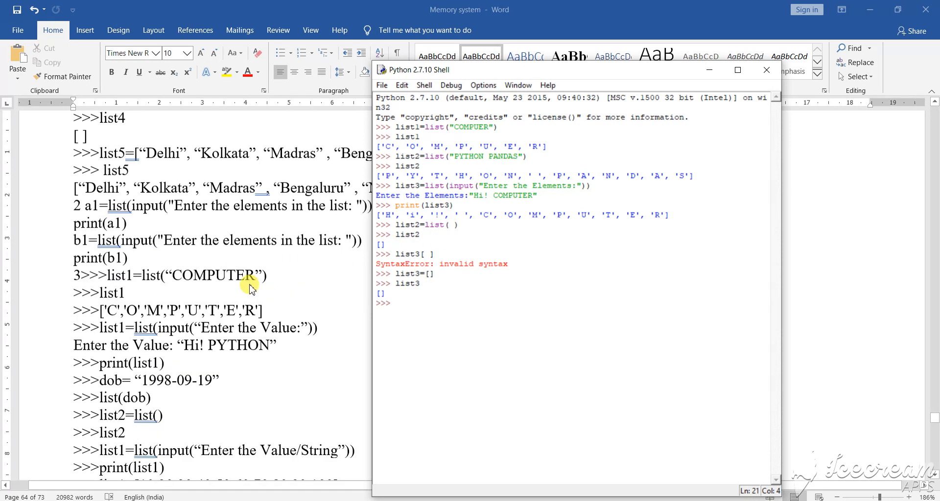
scroll(down, 3)
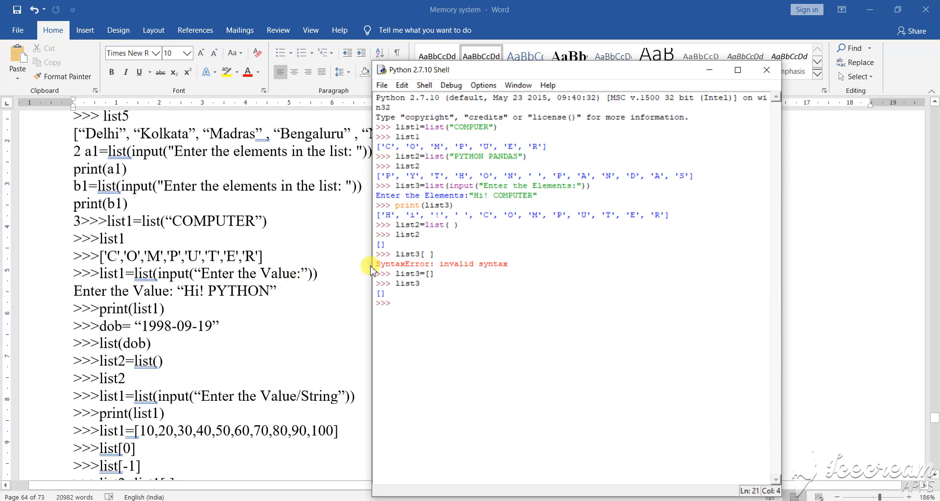
mouse_move(413, 299)
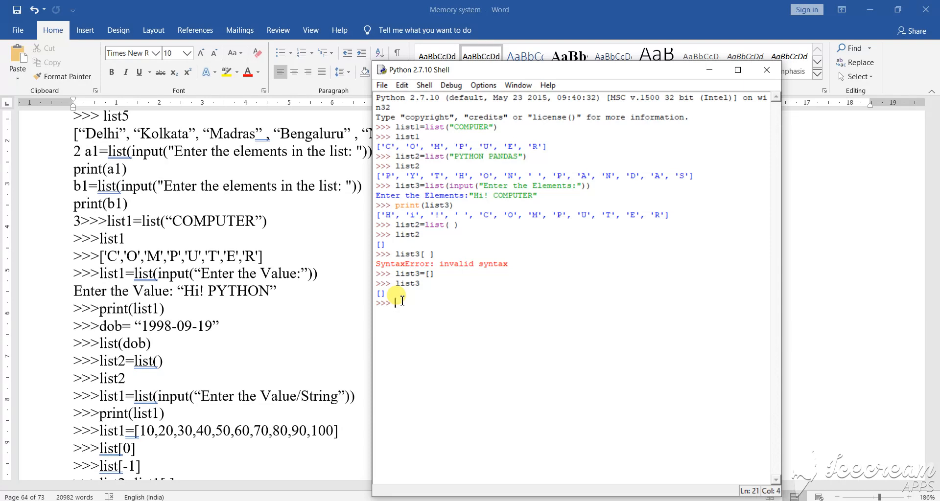
mouse_move(443, 264)
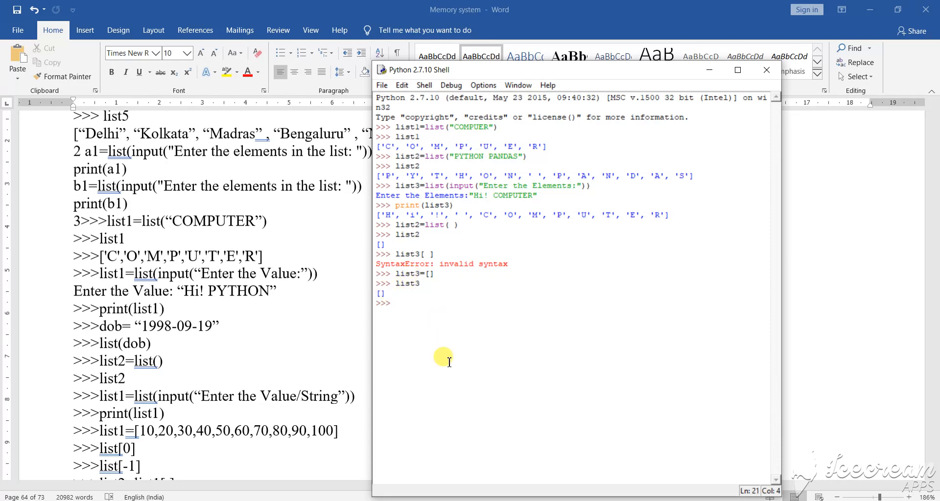
Step: Assign list4 = [55, 66, 99, 87, 34] and echo it to show those values
text(list4)
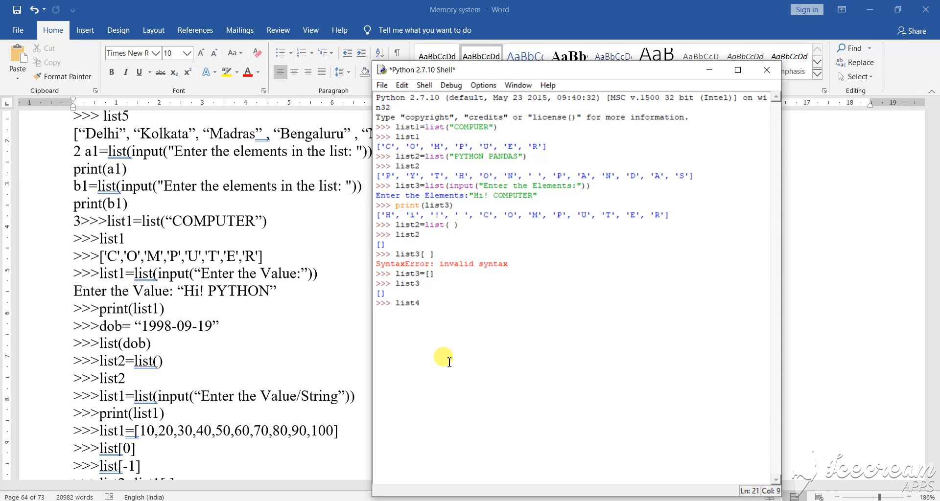
text(=)
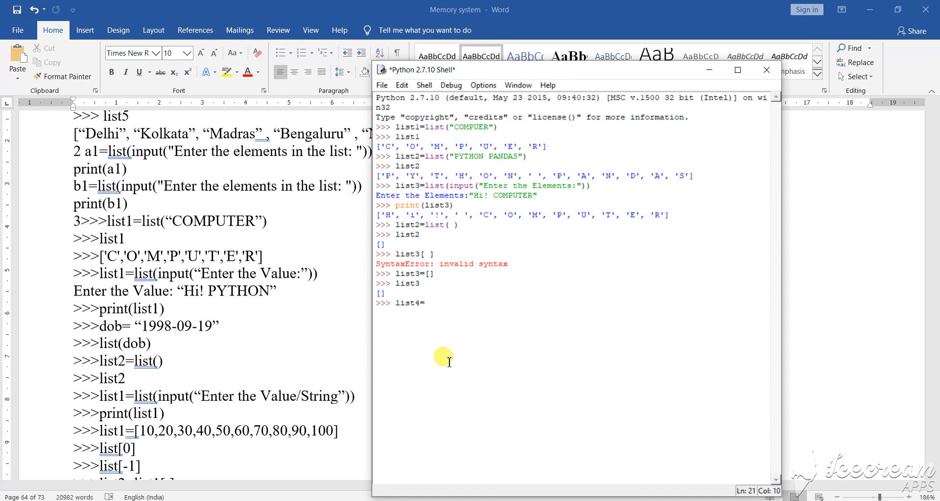
text([)
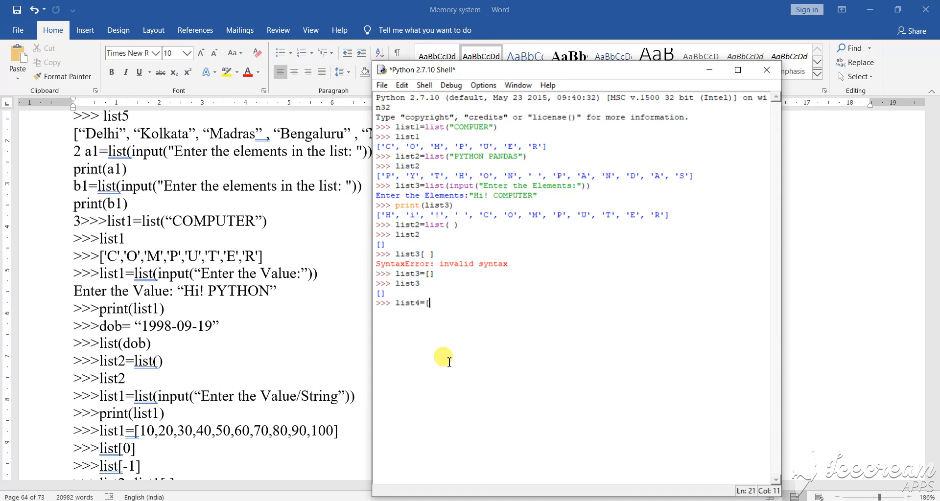
text(55,)
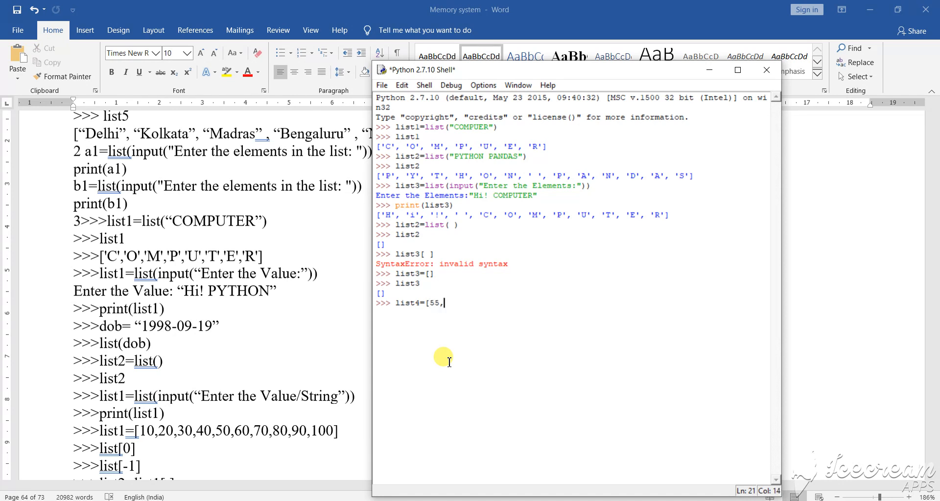
text(66,9)
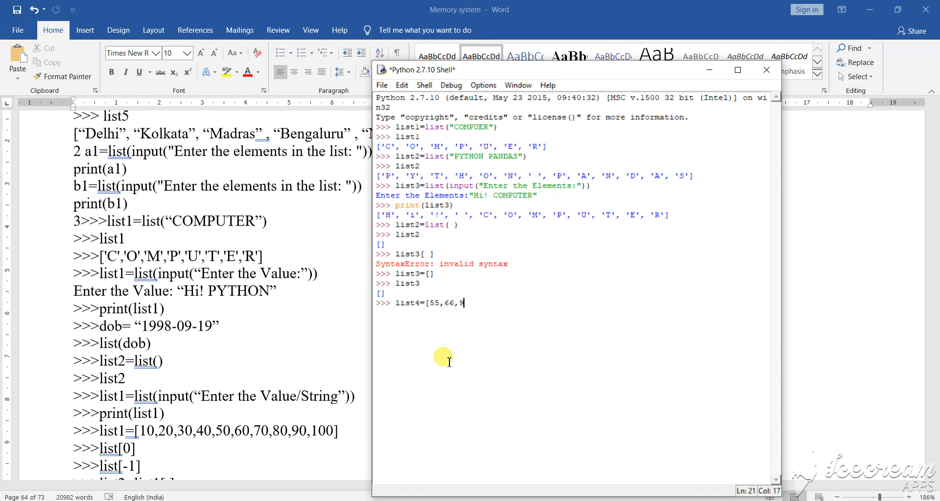
text(9,87)
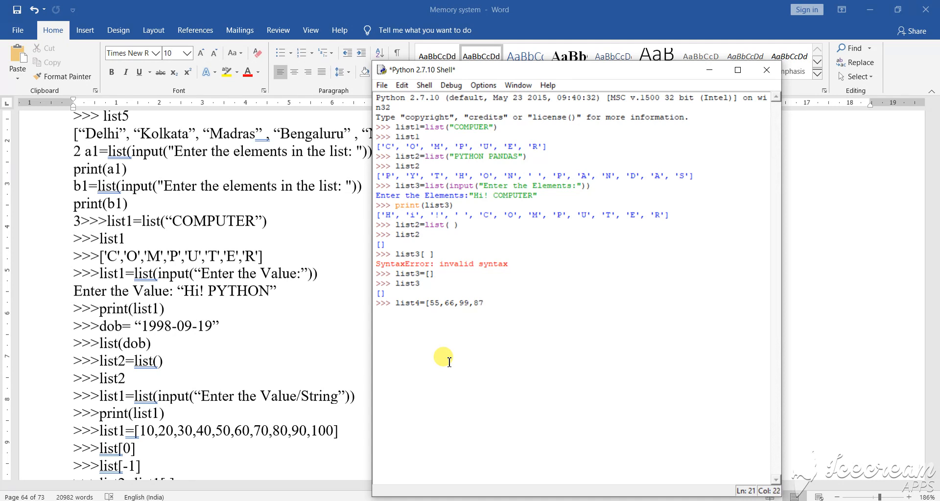
text(,)
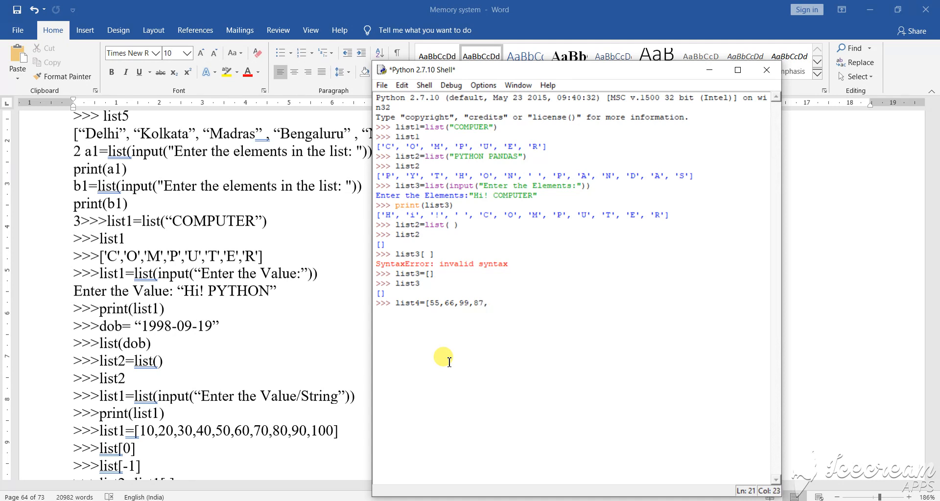
text(34)
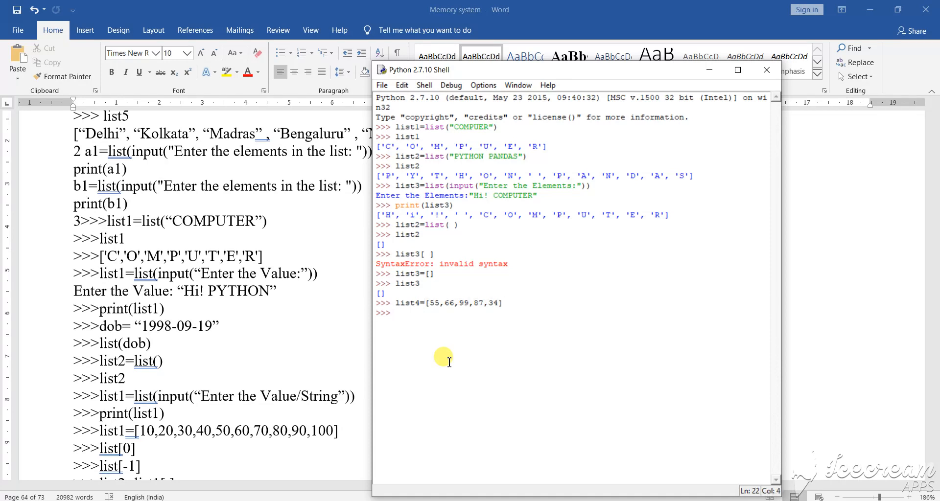
text(list4)
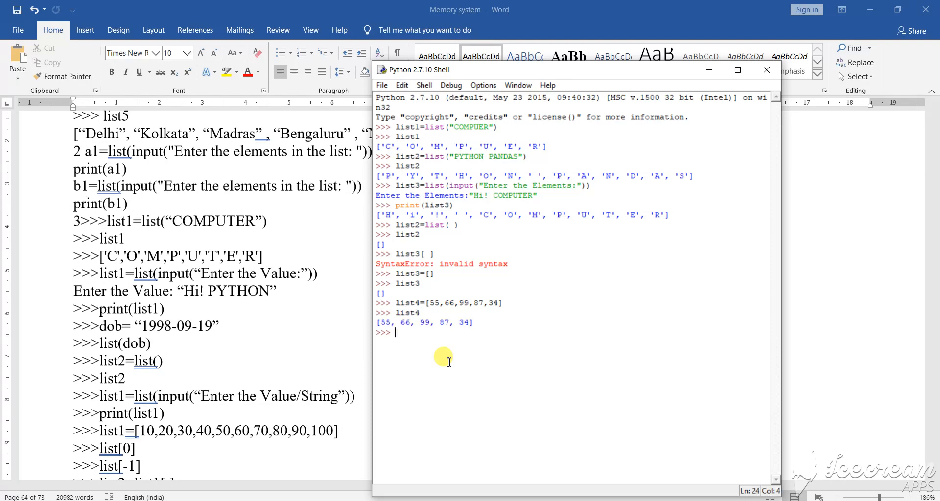
mouse_move(86, 252)
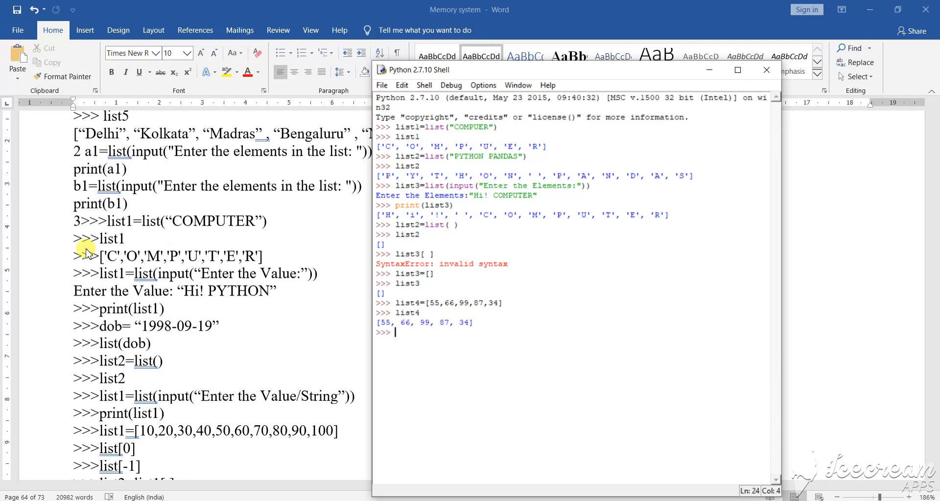
mouse_move(449, 282)
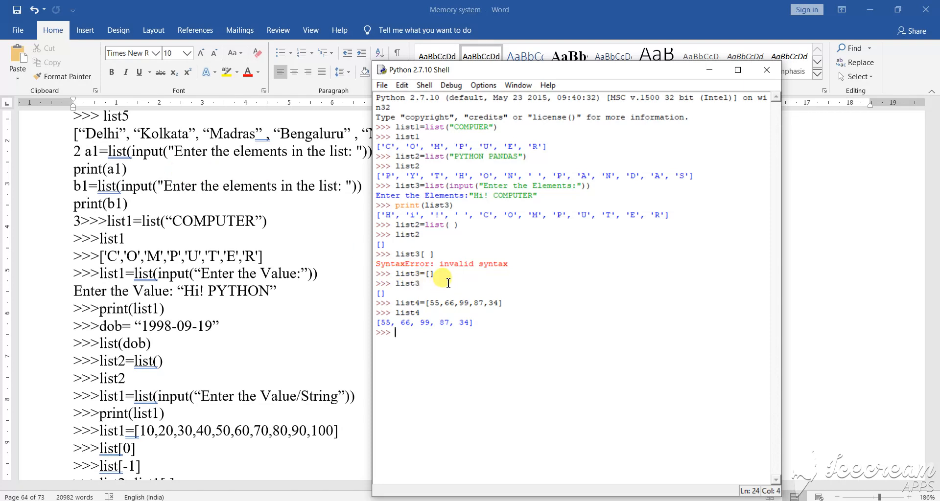
mouse_move(405, 313)
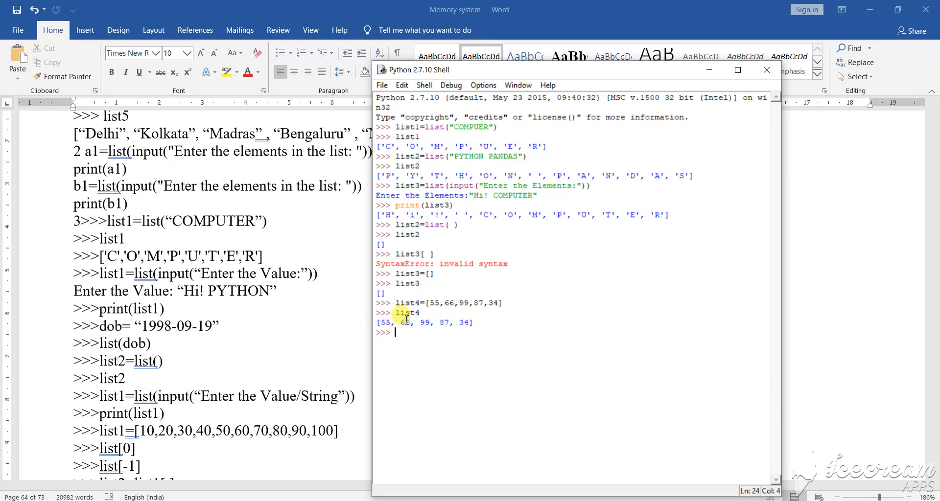